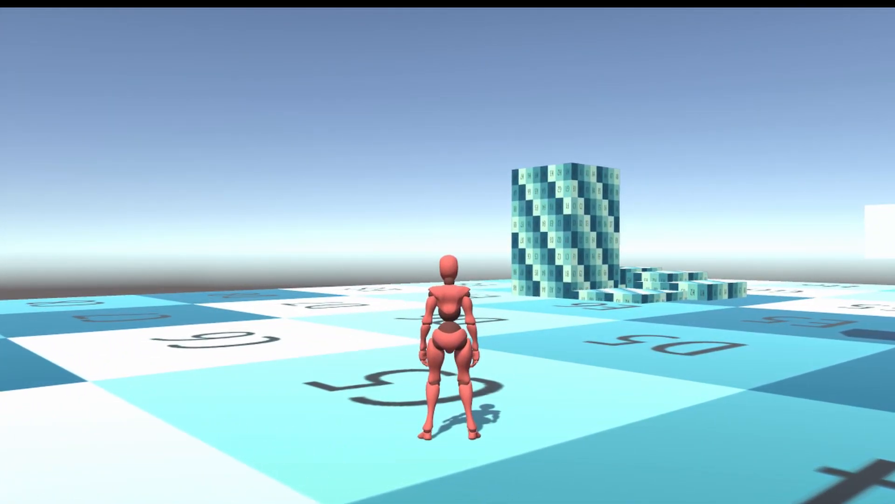
# Step: Hold W three times to walk the mannequin from square C5 toward the block tower
pyautogui.press('w')
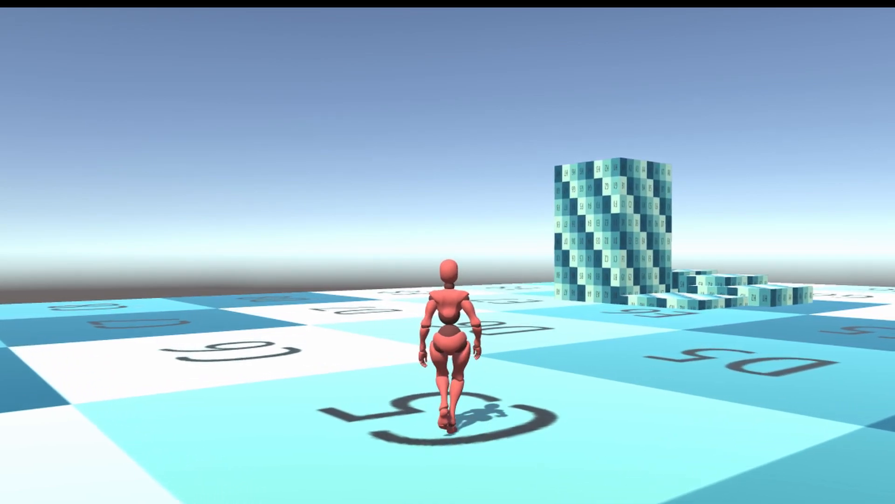
pyautogui.press('w')
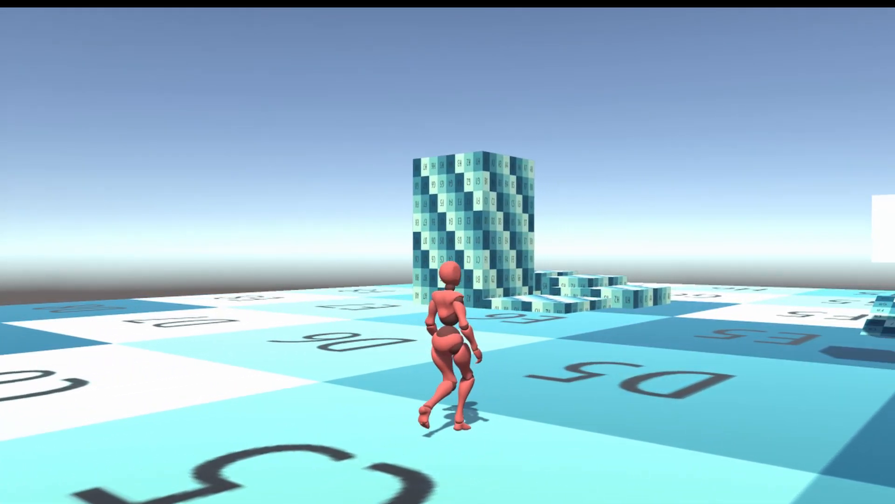
pyautogui.press('w')
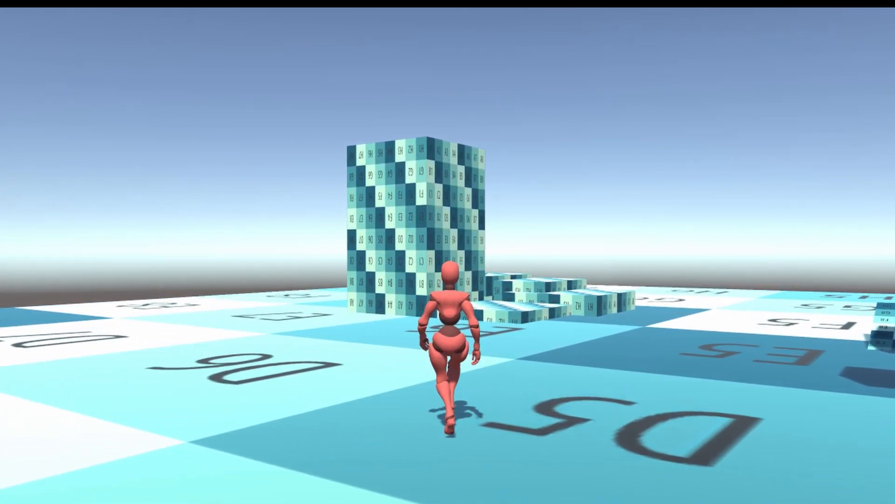